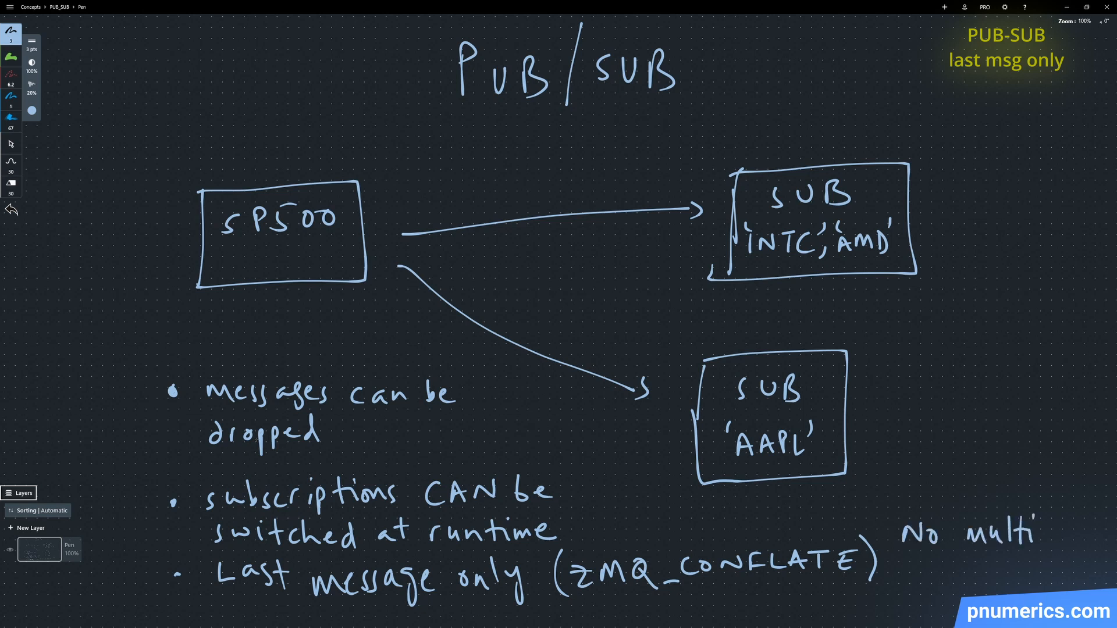
Step: Handwrite 'No multipart messages' beside the ZMQ_CONFLATE bullet on the PUB/SUB sketch
{"action": "type", "text": "multipart mess"}
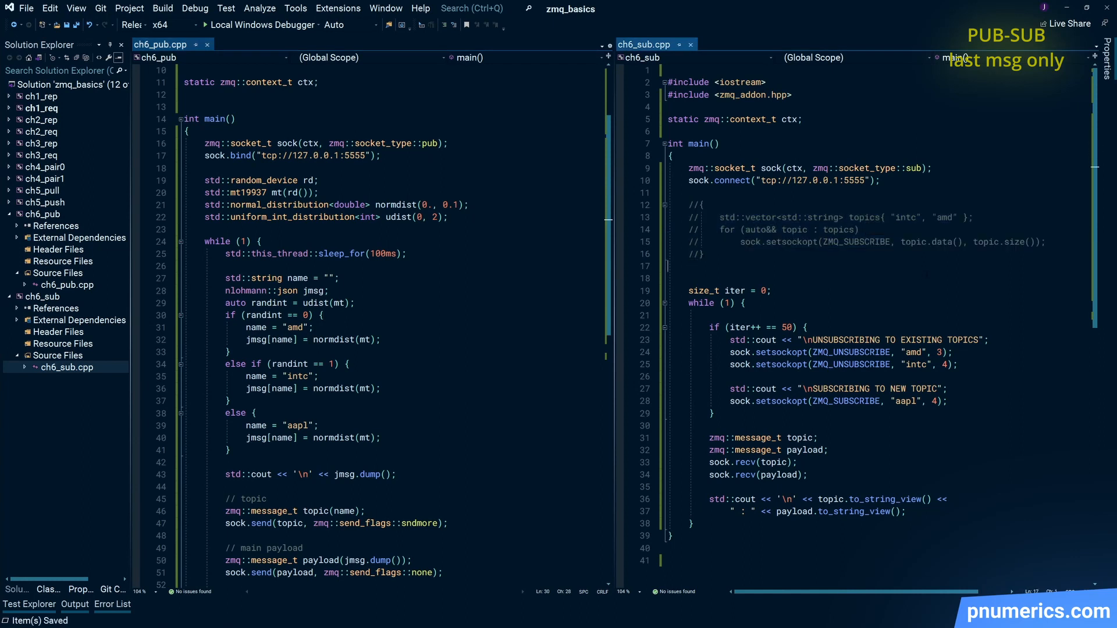
Step: Comment out the if (iter++ == 50) topic-switching block and declare int set_conflate = 1
{"action": "key", "text": "ctrl+k"}
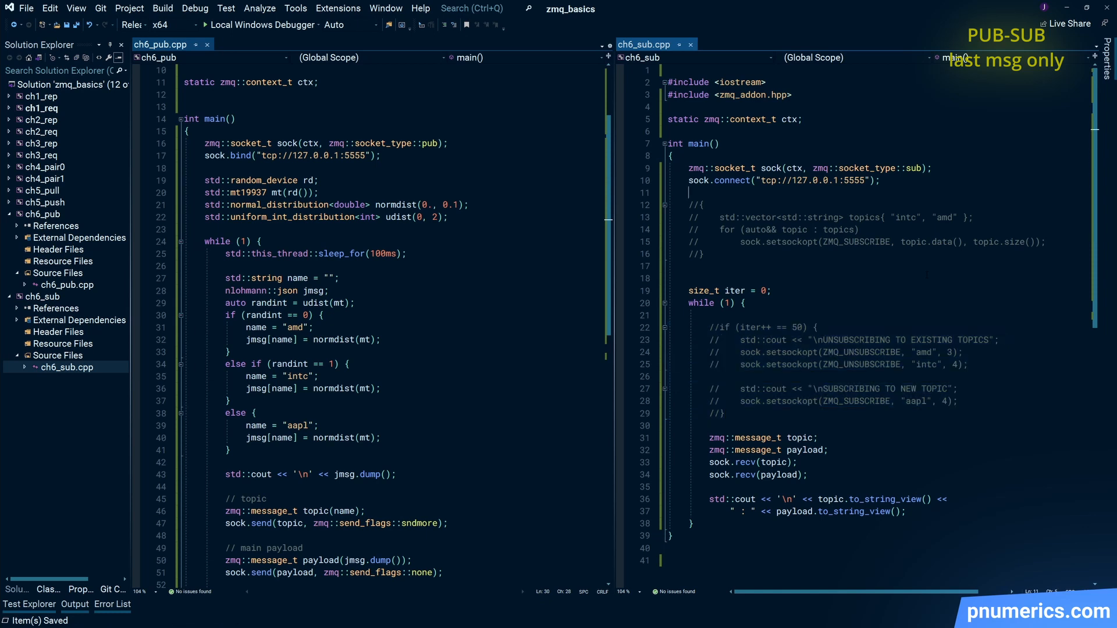
{"action": "type", "text": "i"}
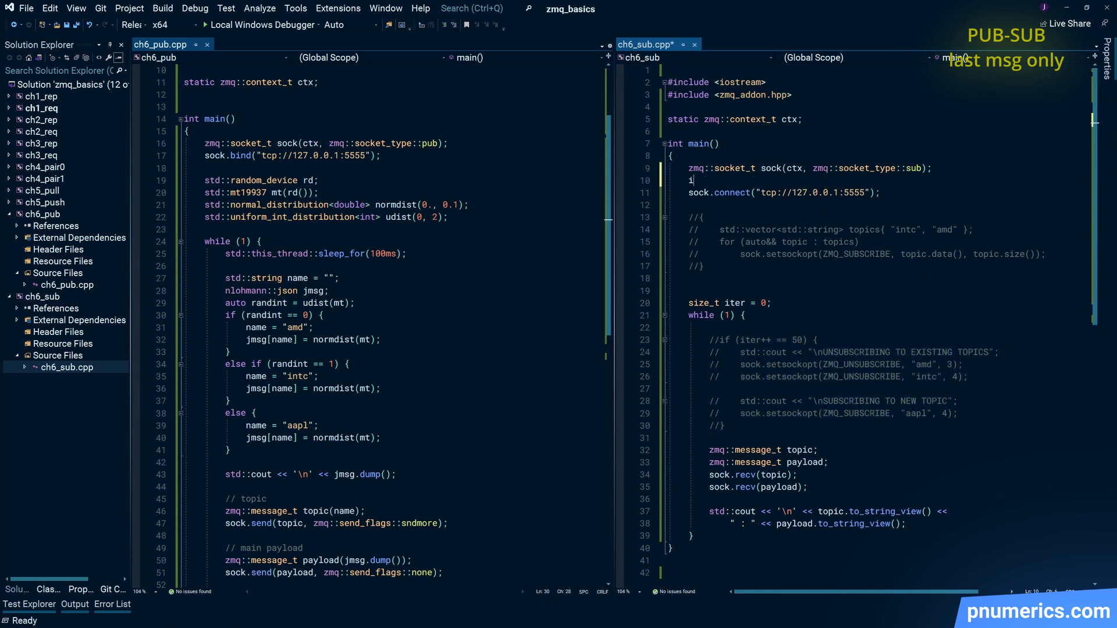
{"action": "type", "text": "nt set_conflate"}
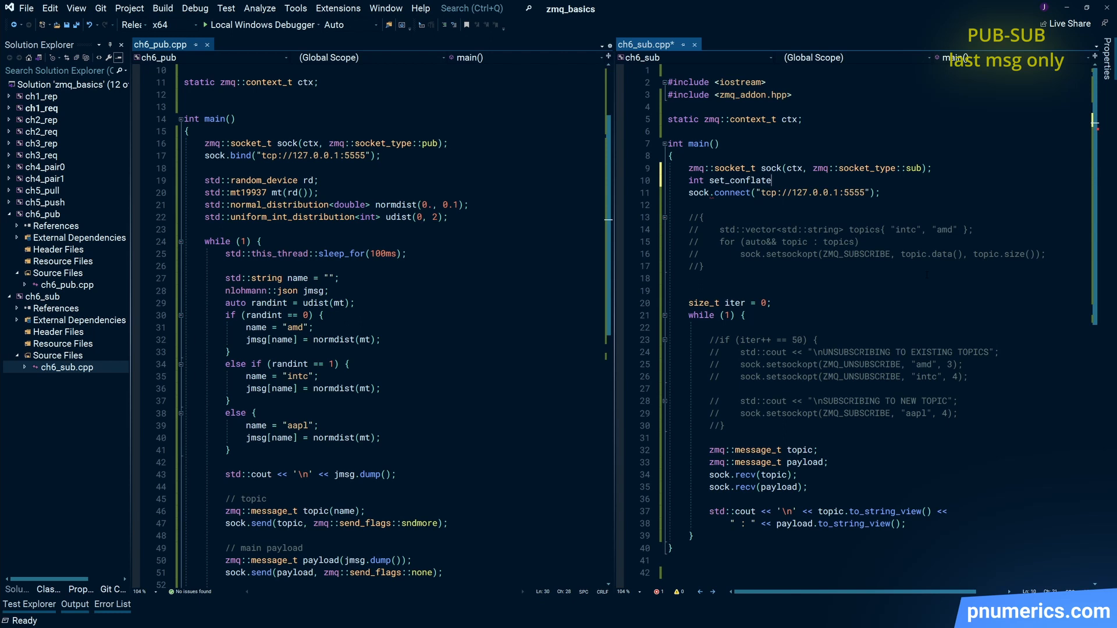
{"action": "type", "text": "= 1;"}
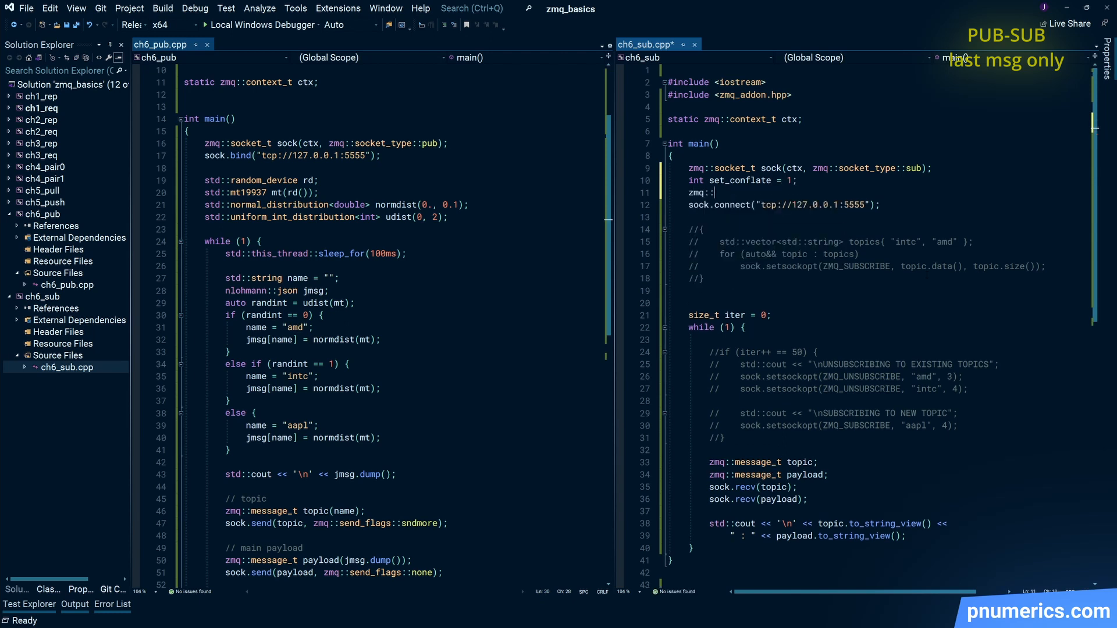
Step: Add sock.setsockopt(ZMQ_CONFLATE, &setconflate, sizeof(...)), save, and select the misspelled name
{"action": "type", "text": "setsockopt("}
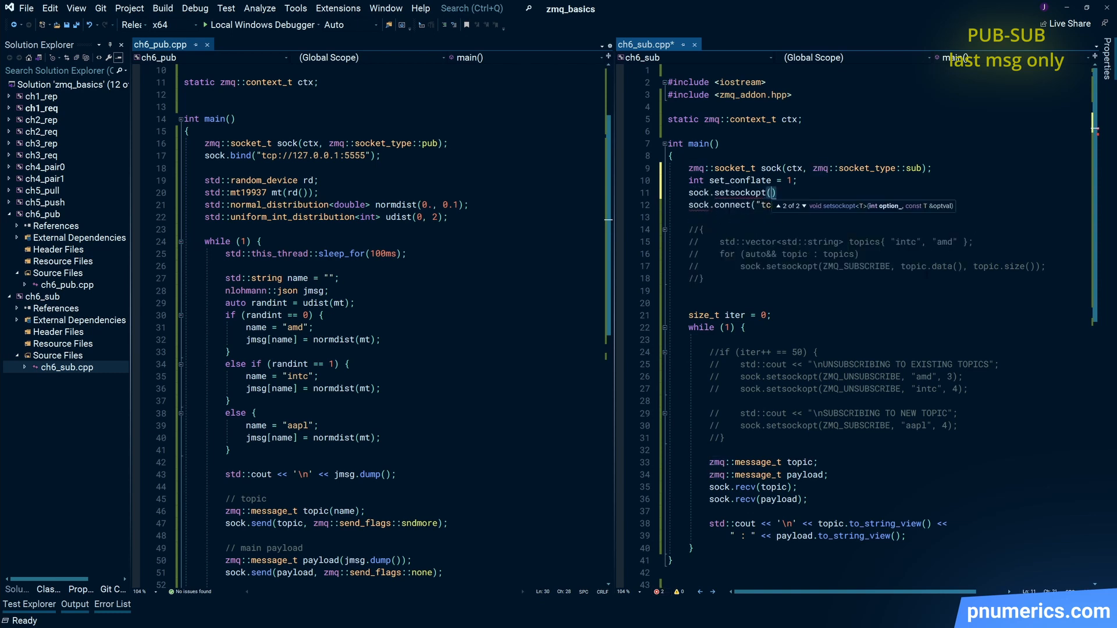
{"action": "type", "text": "ZMQ_CONFLATE,"}
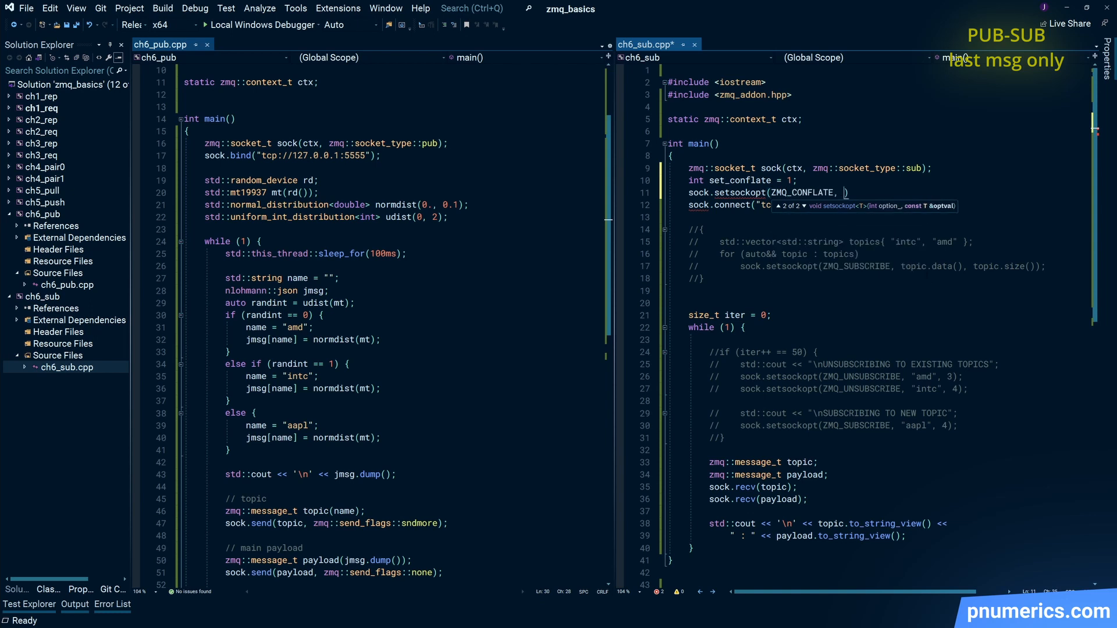
{"action": "type", "text": "&setconflate,"}
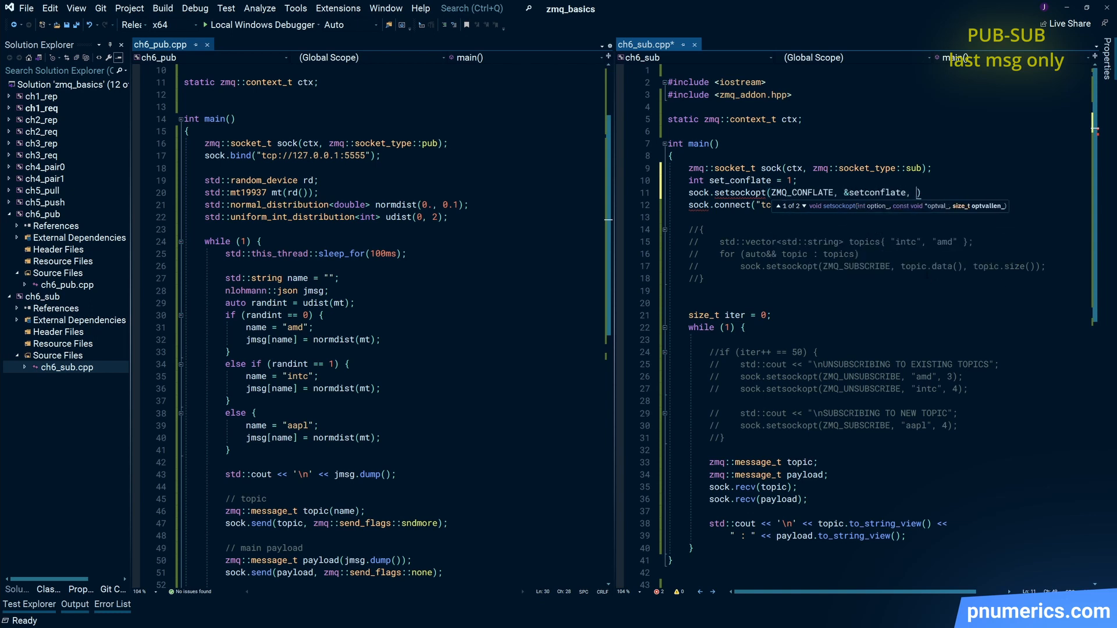
{"action": "type", "text": "sizeof(s"}
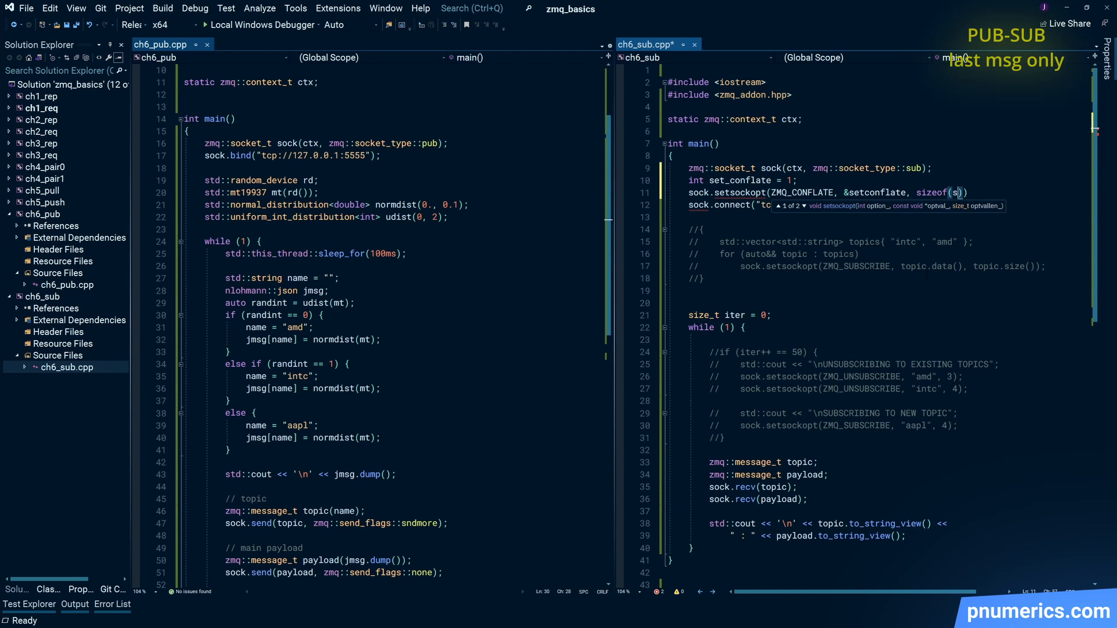
{"action": "key", "text": "ctrl+s"}
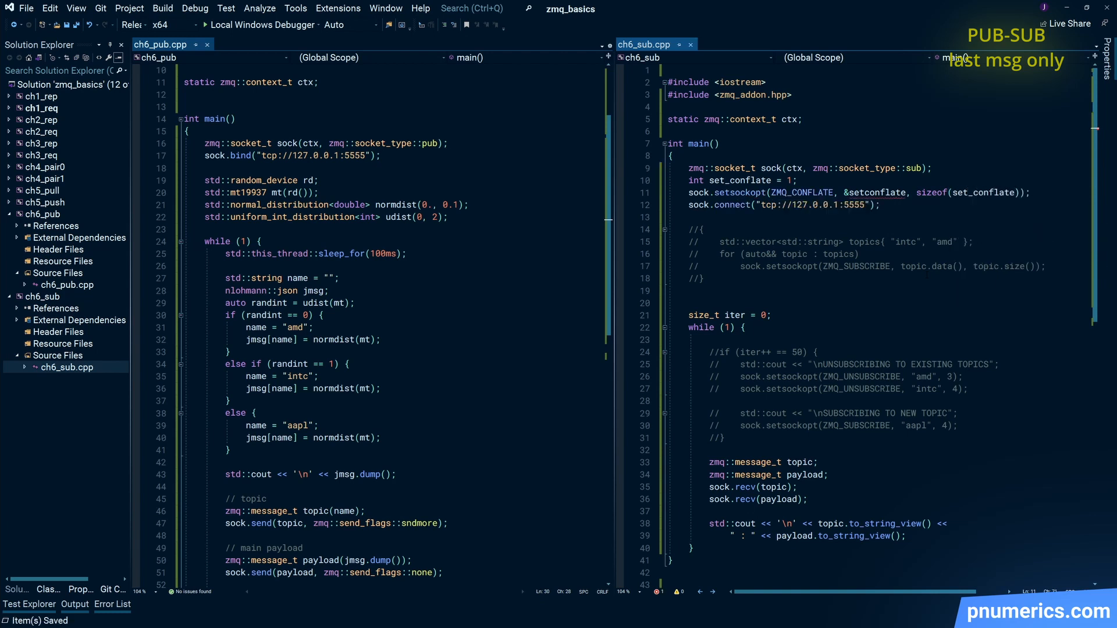
{"action": "double_click", "coordinate": [739, 180]}
{"action": "type", "text": "_"}
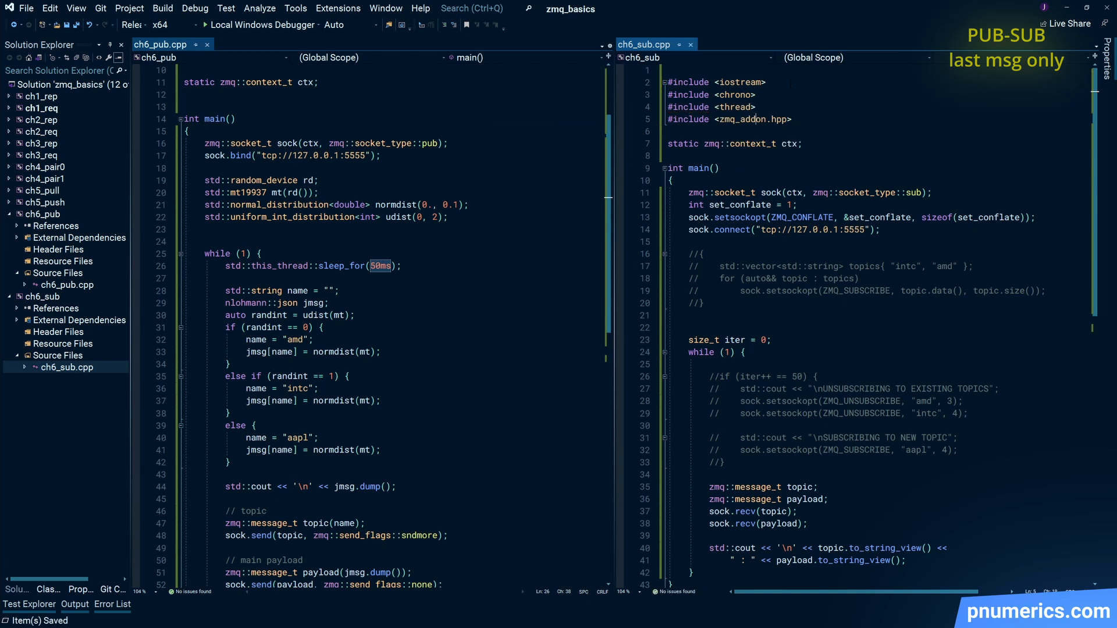
Step: Add using namespace std::chrono_literals and set the sleeps to 50ms and 500ms
{"action": "type", "text": "using namespa"}
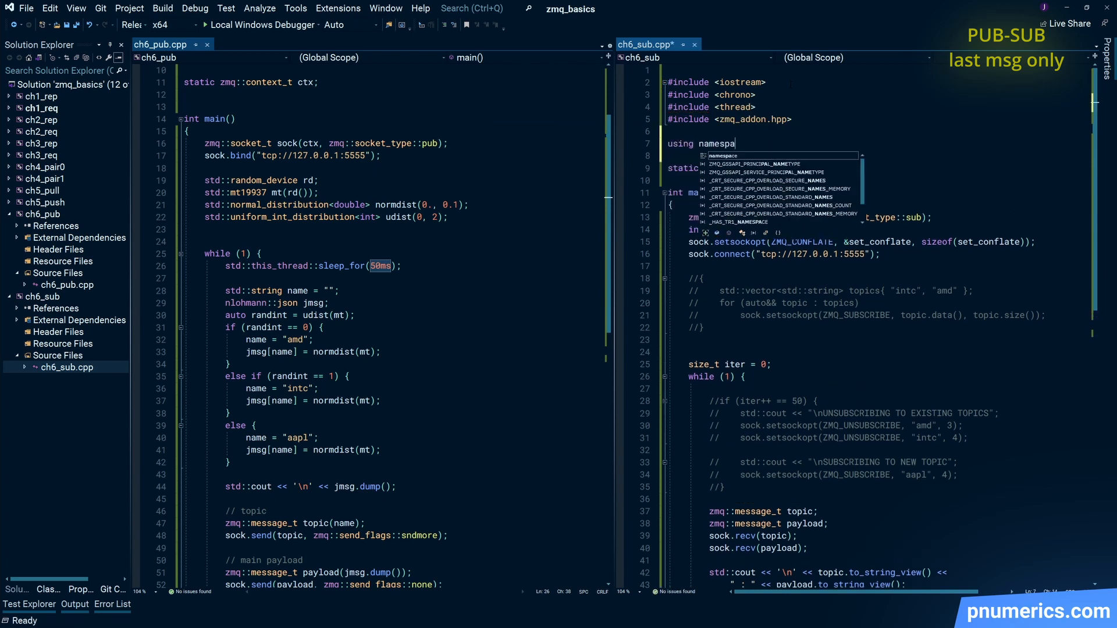
{"action": "type", "text": "std::chrono_literals;"}
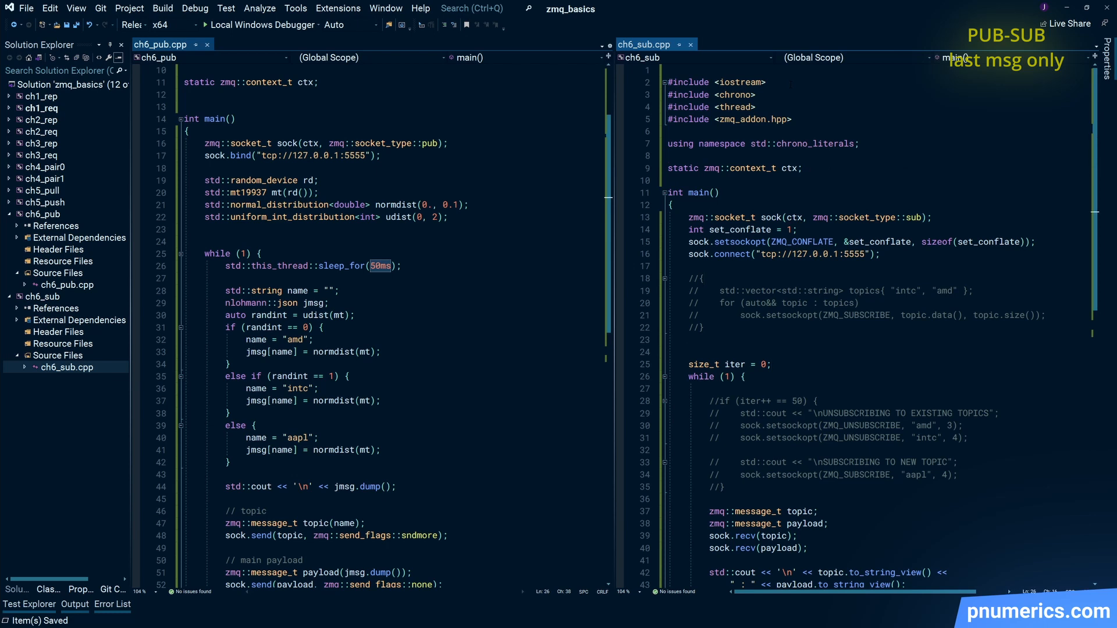
{"action": "type", "text": "std::this_thread::sleep_for(500"}
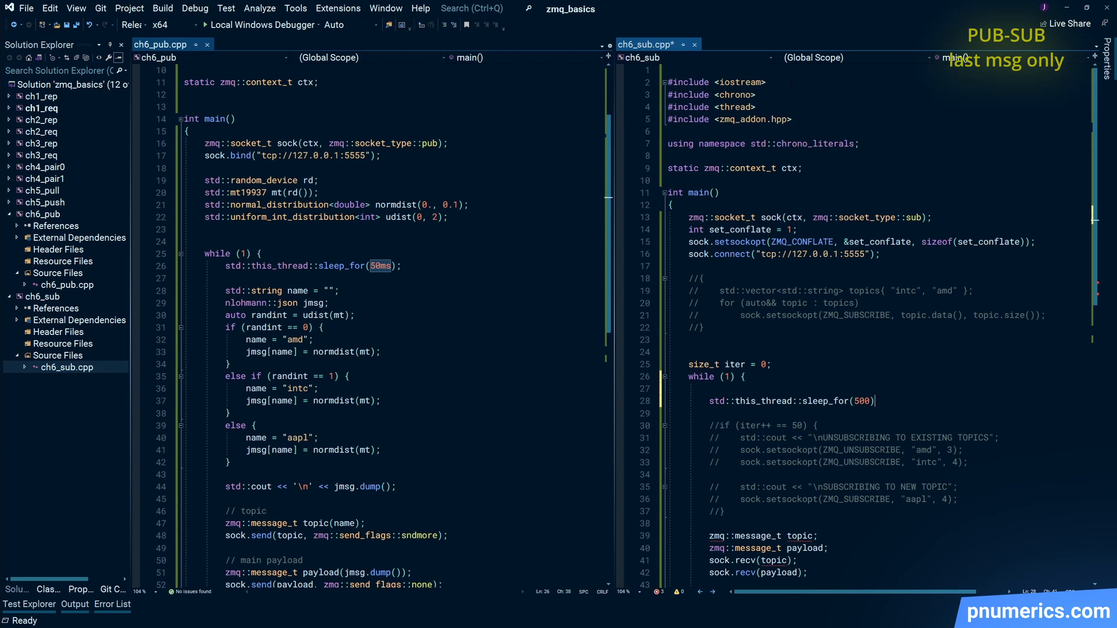
{"action": "type", "text": "ms"}
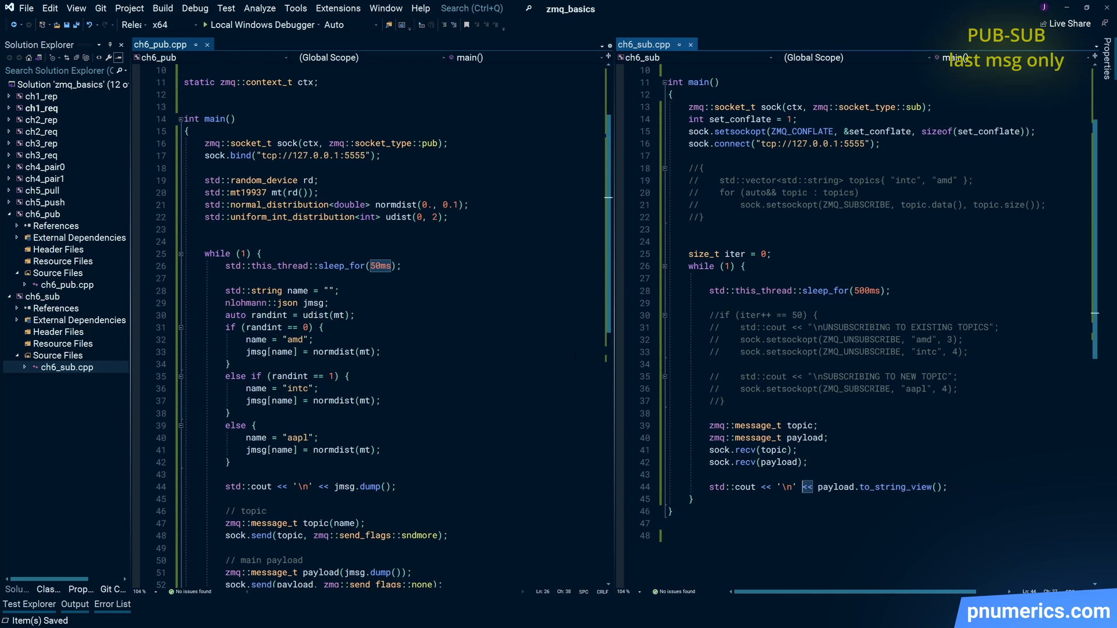
Step: Add a size_t iter counter to the publisher and stamp messages with jmsg["iter"] = iter
{"action": "type", "text": "size_t iter = 0;"}
{"action": "type", "text": "jmsg[\"iter"}
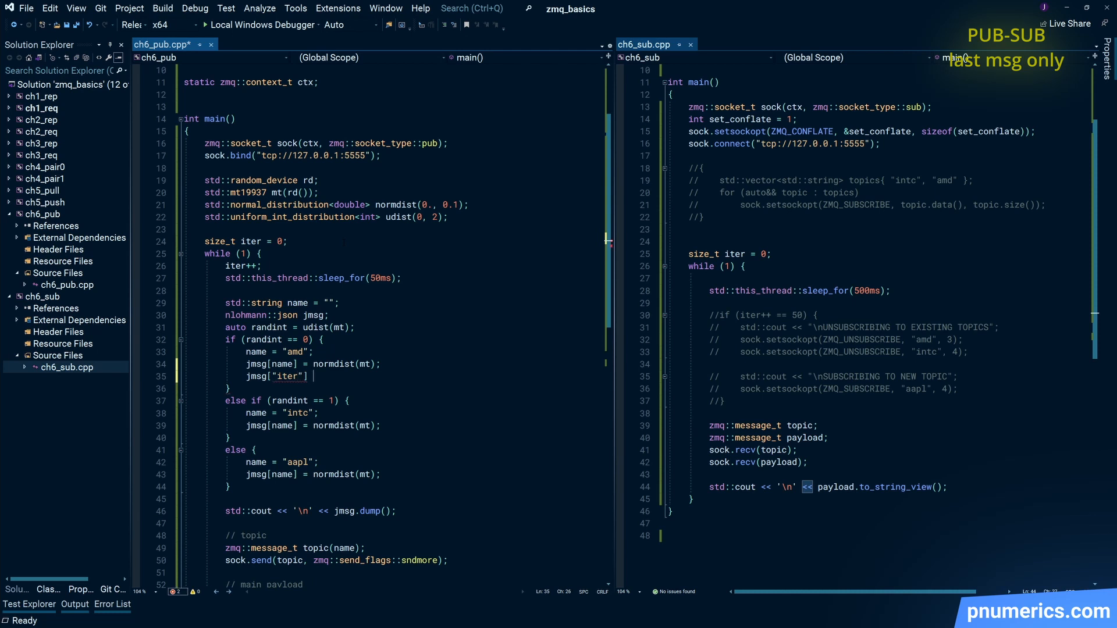
{"action": "type", "text": "= iter;"}
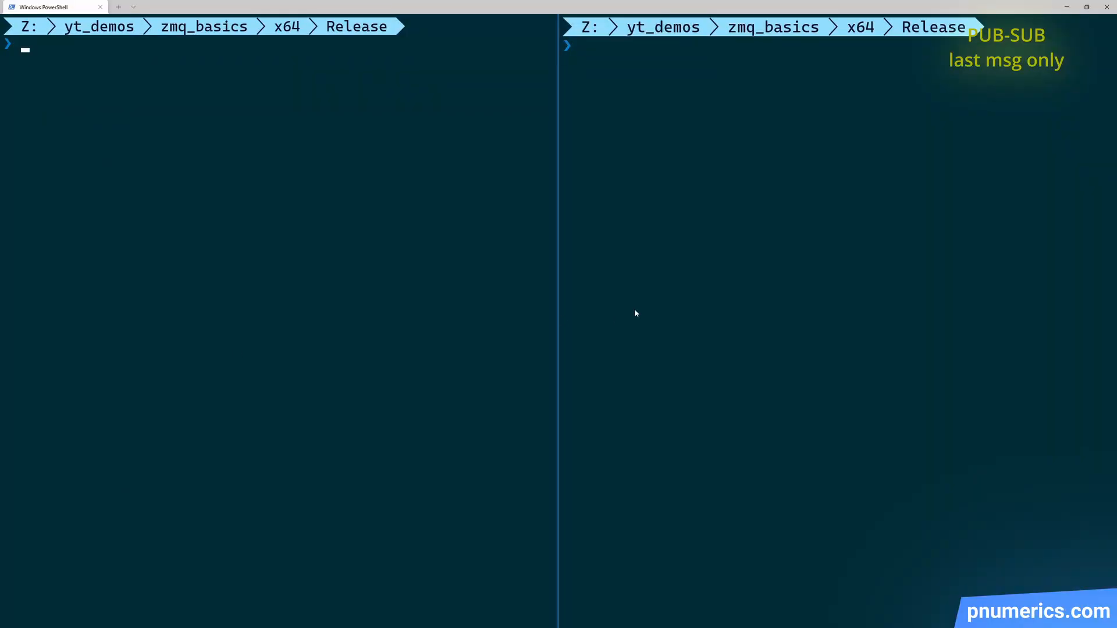
Step: Run ch6_sub.exe, add a blank ZMQ_SUBSCRIBE subscription, rebuild, then run ch6_pub.exe alongside
{"action": "type", "text": ".\\ch6_sub.exe"}
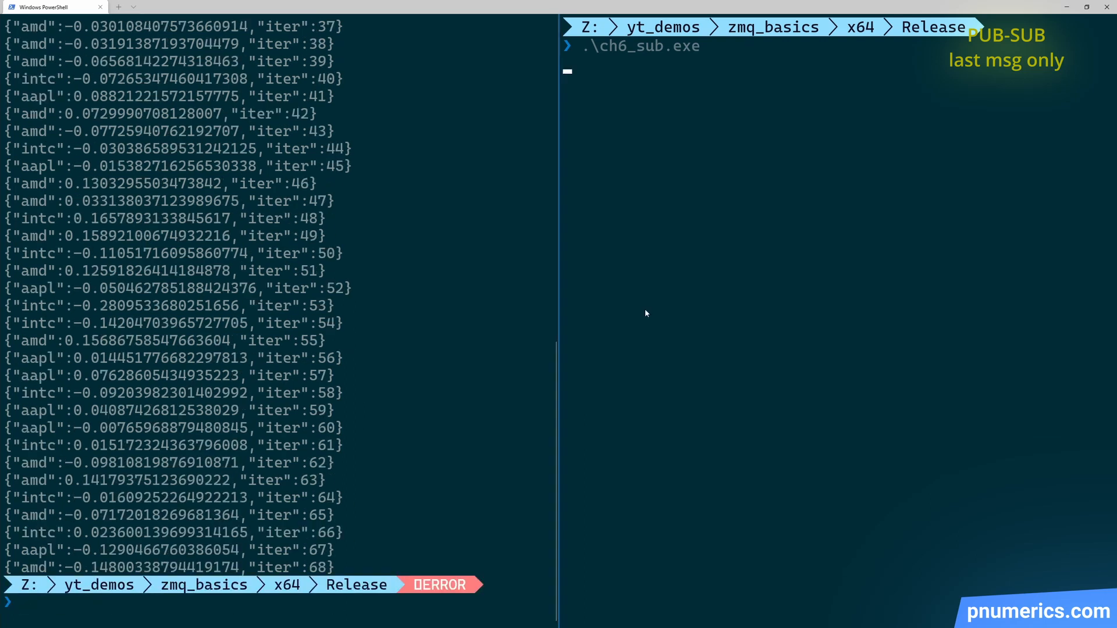
{"action": "type", "text": "cl"}
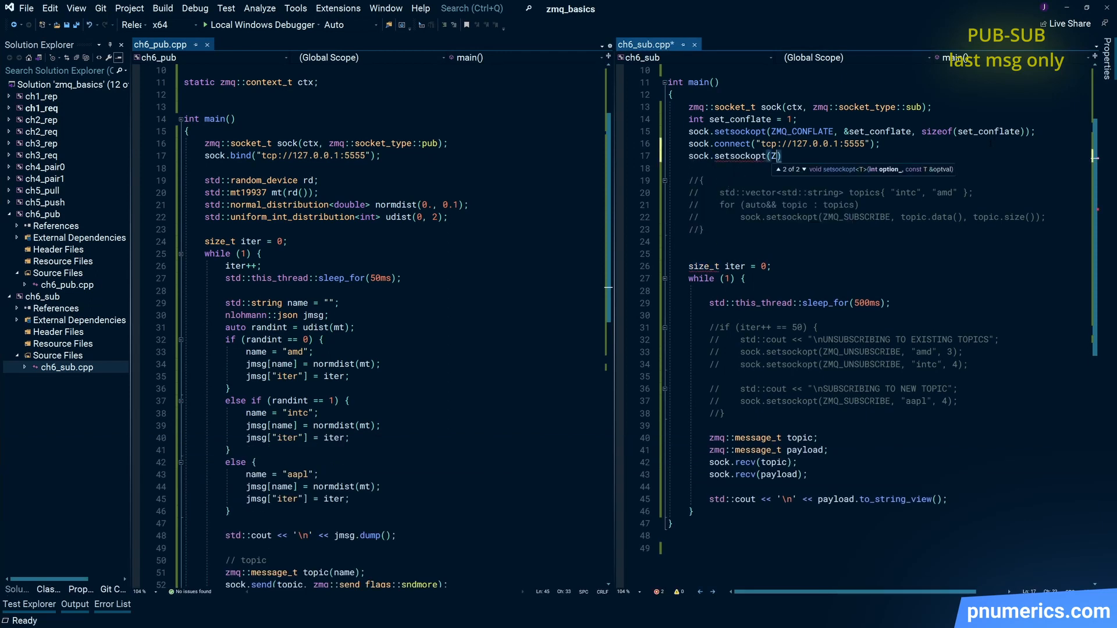
{"action": "type", "text": "MQ_SUBSCRIBE"}
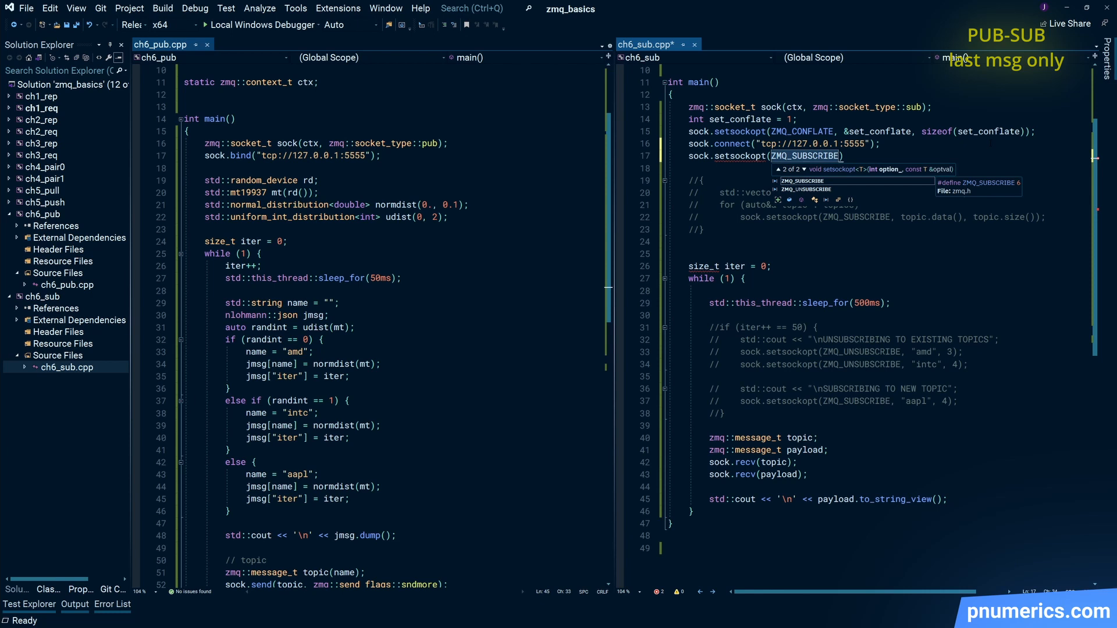
{"action": "key", "text": "F7"}
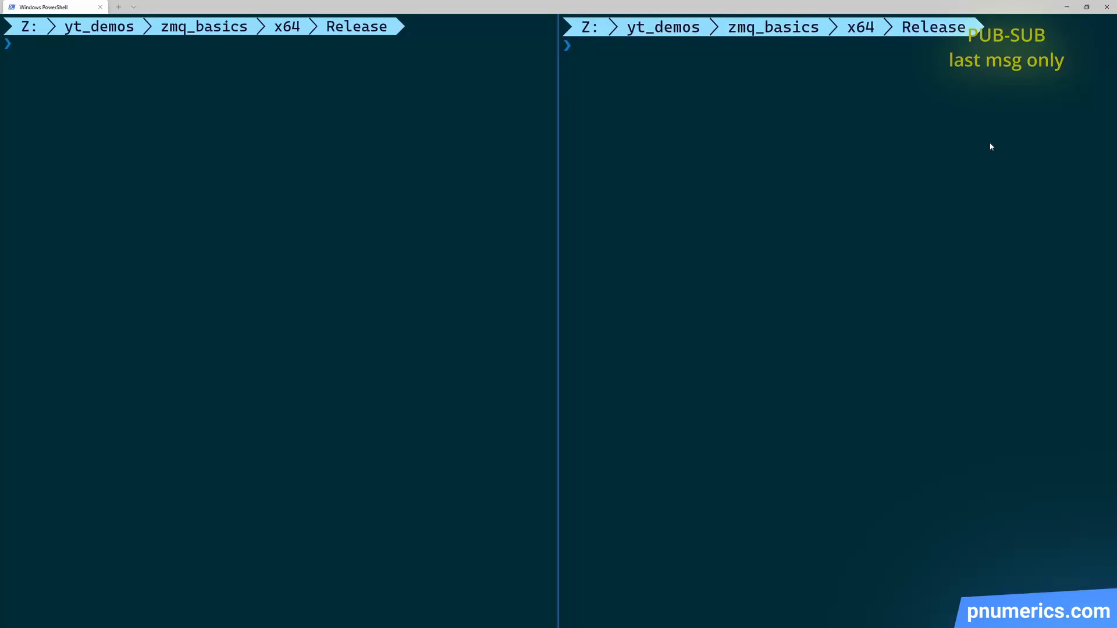
{"action": "type", "text": ".\\ch6_pub.exe"}
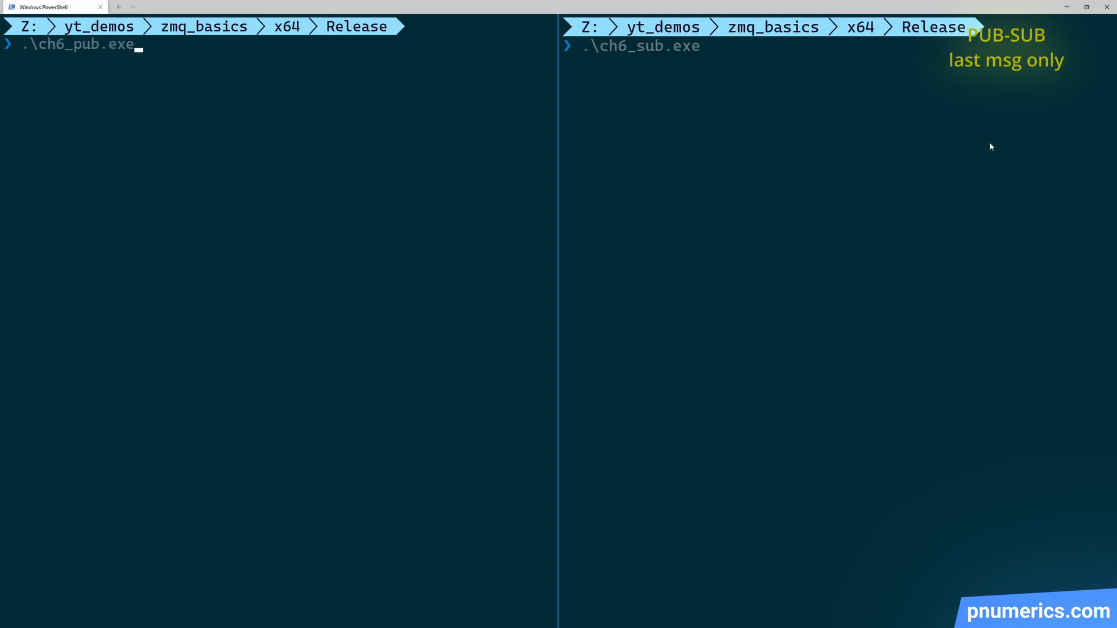